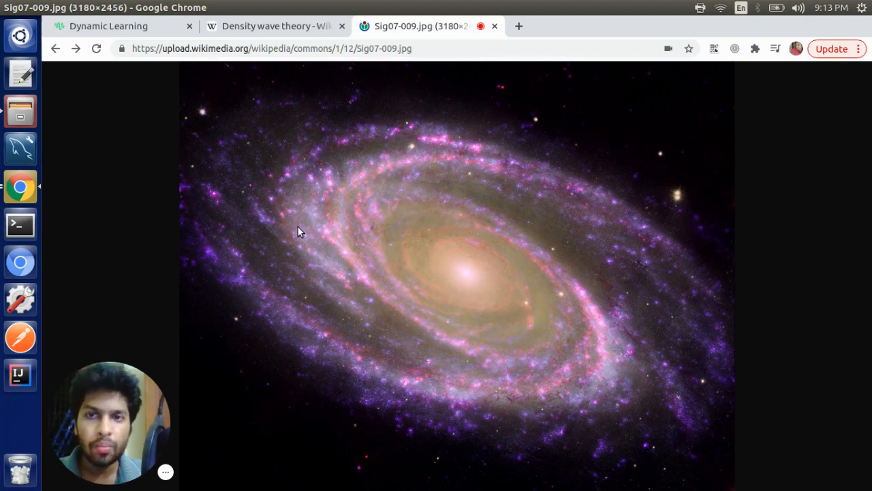
Switch to the 'Density wave theory - Wikipedia' article from the galaxy photo
{"action": "left_click", "coordinate": [273, 26]}
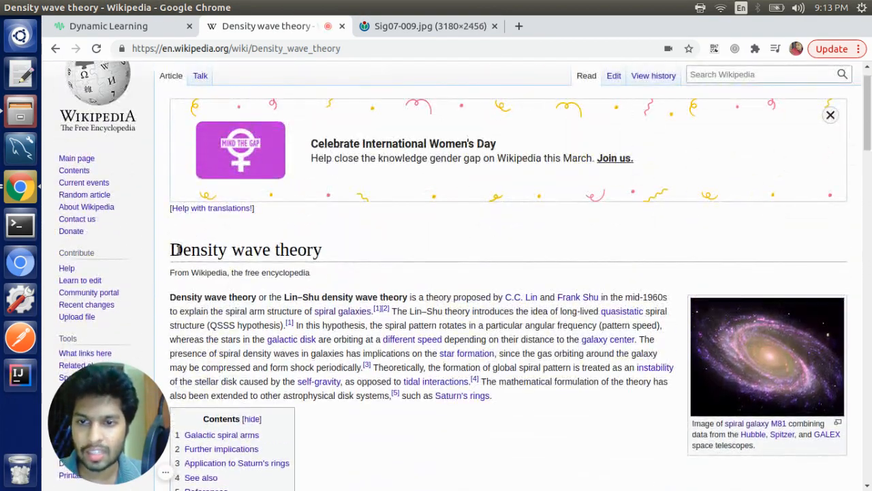
Read down to the Galactic spiral arms section and diagrams, then return to the workbook
{"action": "scroll", "scroll_direction": "down", "scroll_amount": 3}
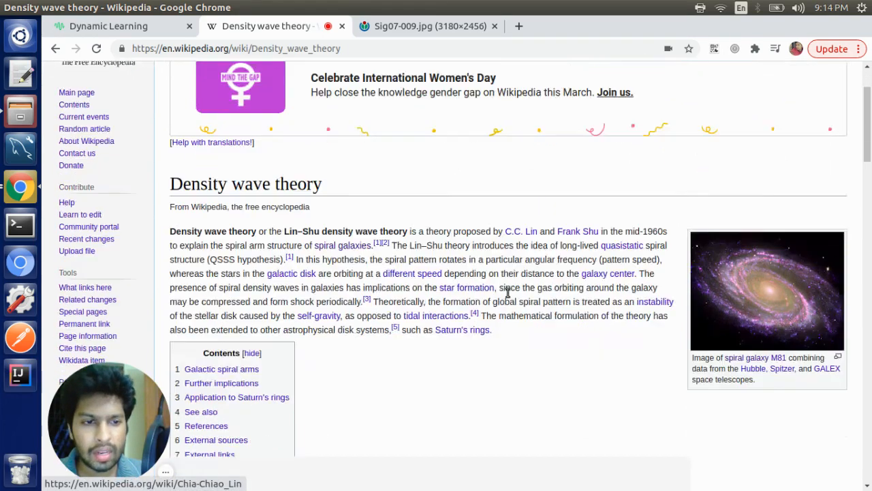
{"action": "scroll", "scroll_direction": "down", "scroll_amount": 3}
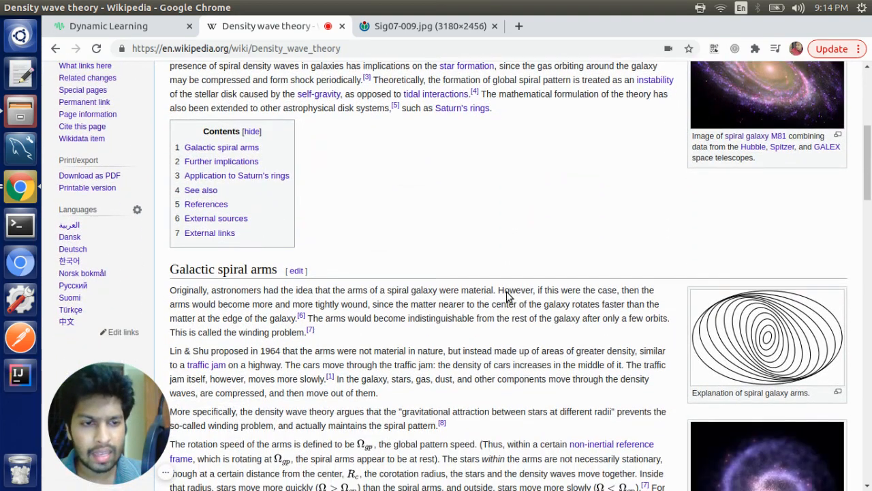
{"action": "mouse_move", "coordinate": [780, 314]}
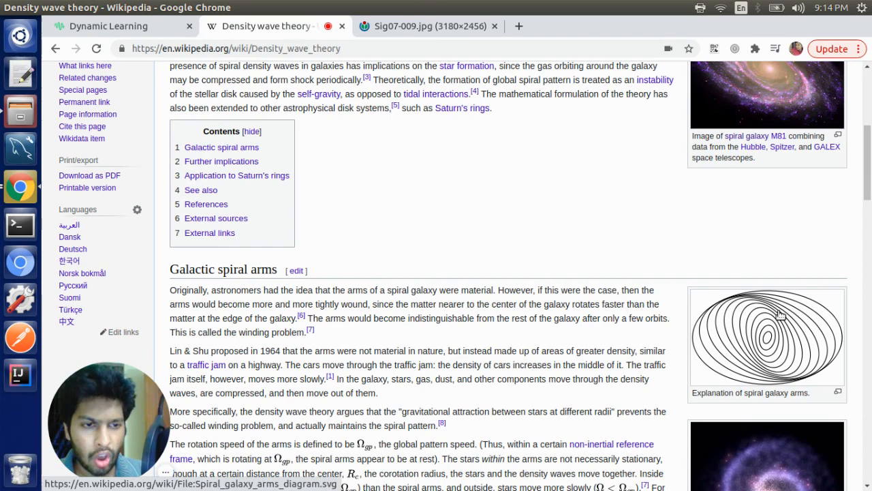
{"action": "scroll", "scroll_direction": "down", "scroll_amount": 3}
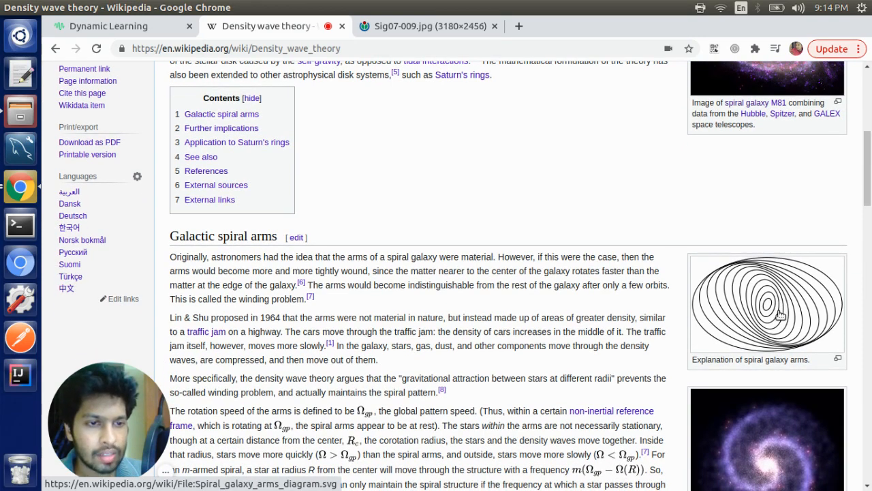
{"action": "scroll", "scroll_direction": "down", "scroll_amount": 3}
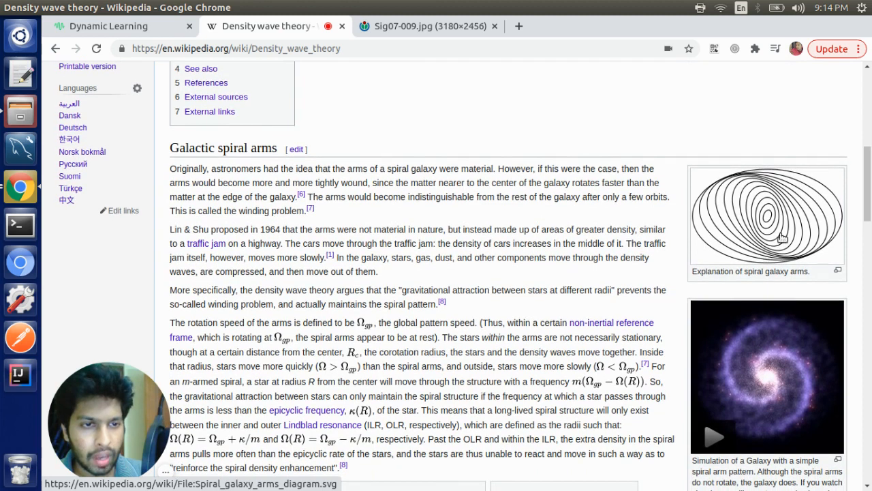
{"action": "mouse_move", "coordinate": [774, 354]}
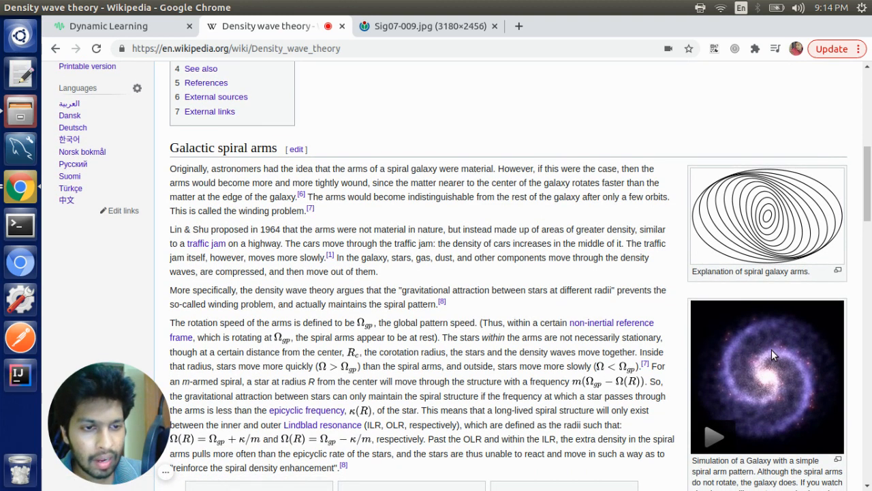
{"action": "mouse_move", "coordinate": [785, 434]}
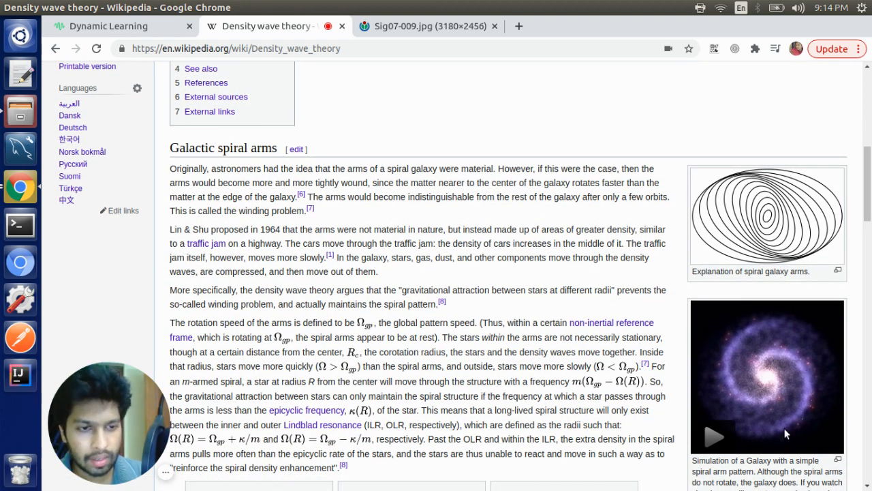
{"action": "mouse_move", "coordinate": [763, 376]}
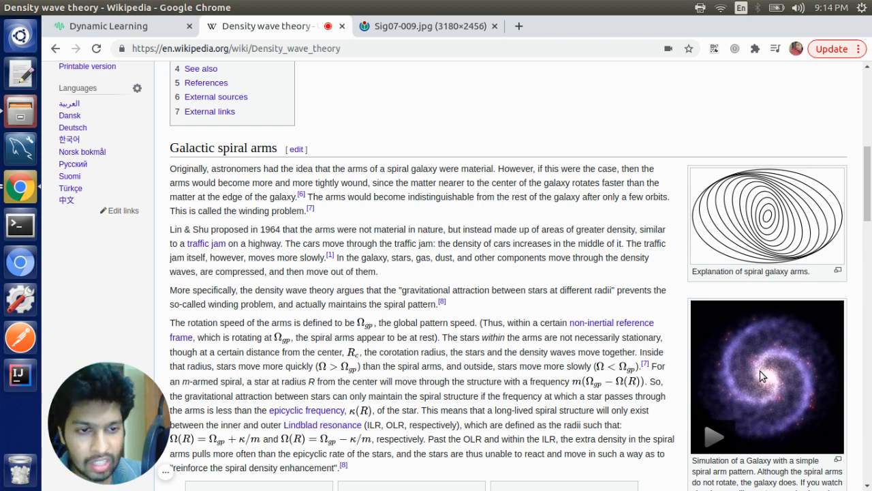
{"action": "mouse_move", "coordinate": [798, 422]}
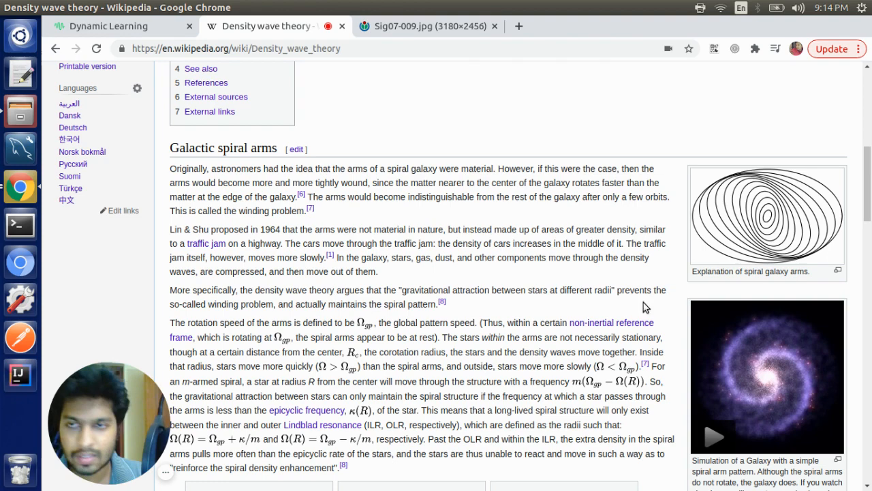
{"action": "left_click", "coordinate": [109, 25]}
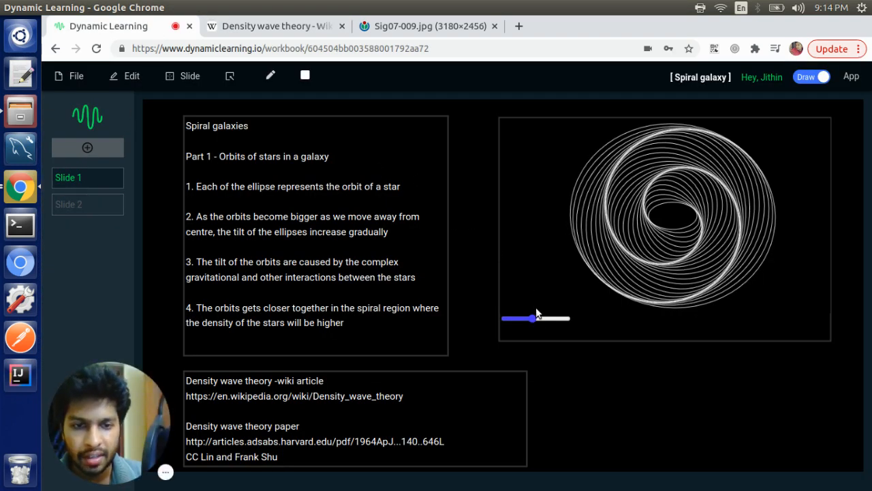
Lower the orbit tilt on slide 1 and highlight the phrase 'the tilt of the ellipses'
{"action": "left_click_drag", "start_coordinate": [530, 319], "coordinate": [516, 319]}
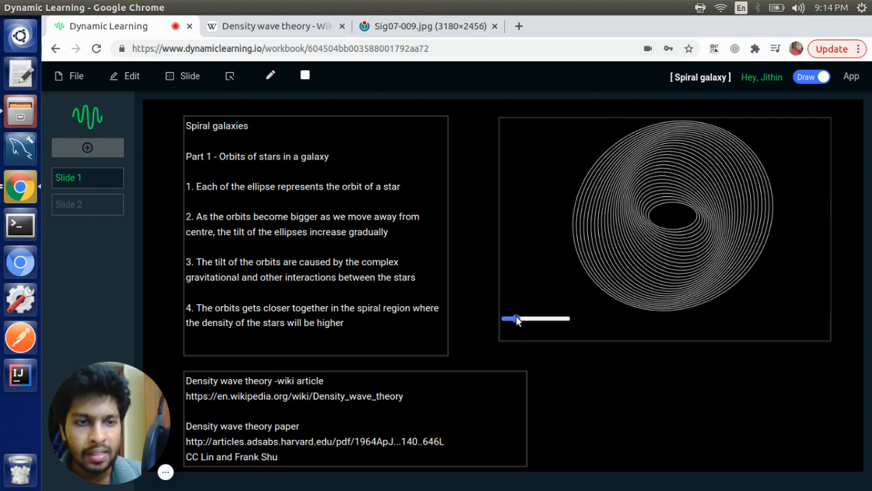
{"action": "left_click_drag", "start_coordinate": [517, 319], "coordinate": [521, 319]}
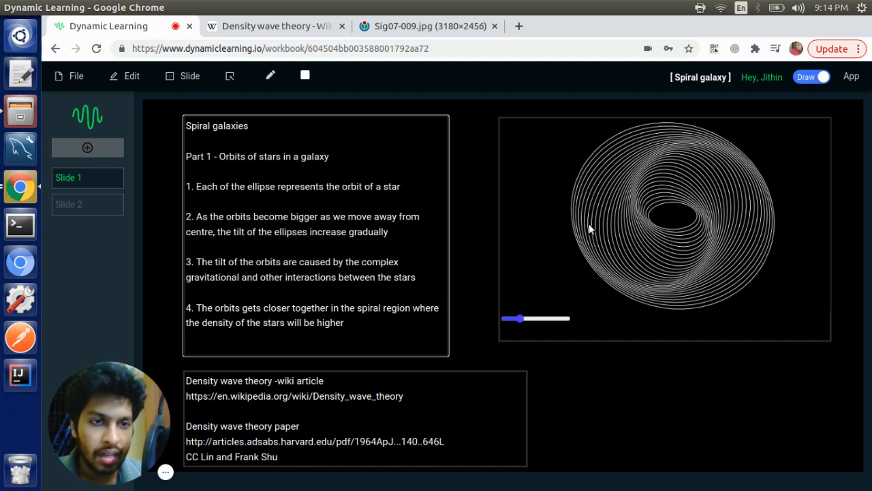
{"action": "mouse_move", "coordinate": [639, 223]}
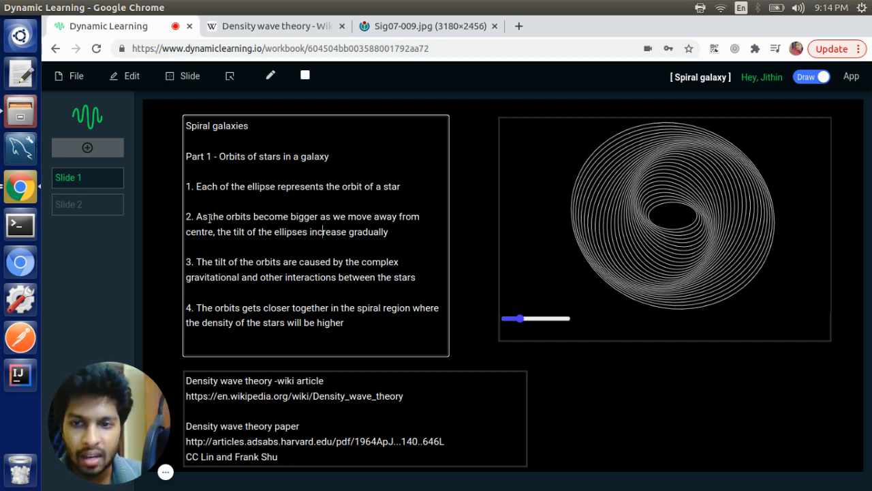
{"action": "left_click_drag", "start_coordinate": [196, 215], "coordinate": [326, 215]}
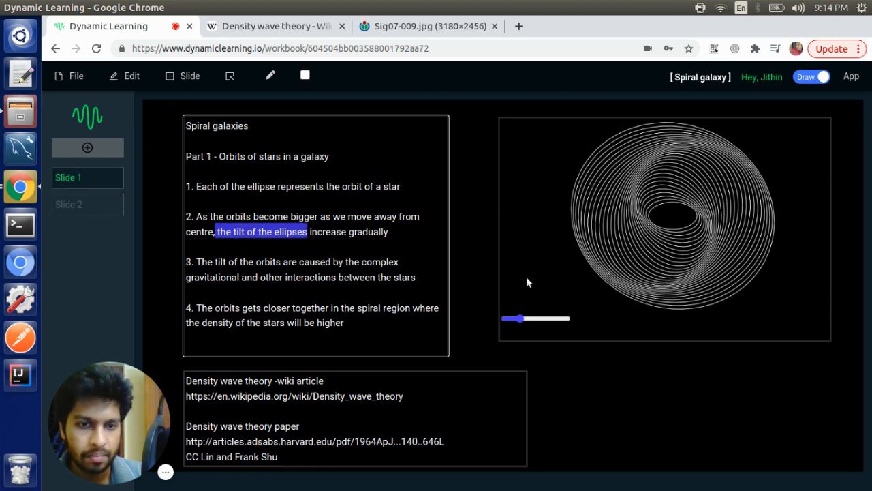
Reset the tilt to zero concentric orbits, then raise it stepwise into a pronounced spiral
{"action": "left_click_drag", "start_coordinate": [515, 319], "coordinate": [504, 319]}
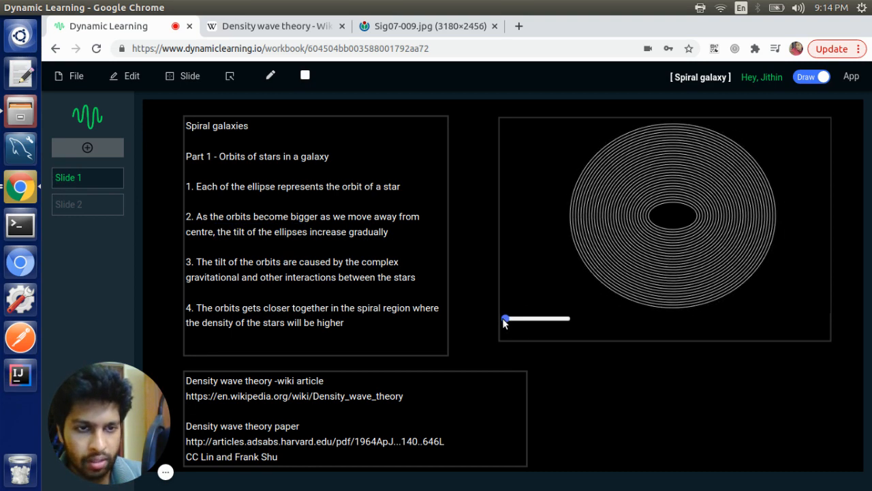
{"action": "left_click_drag", "start_coordinate": [506, 318], "coordinate": [520, 319]}
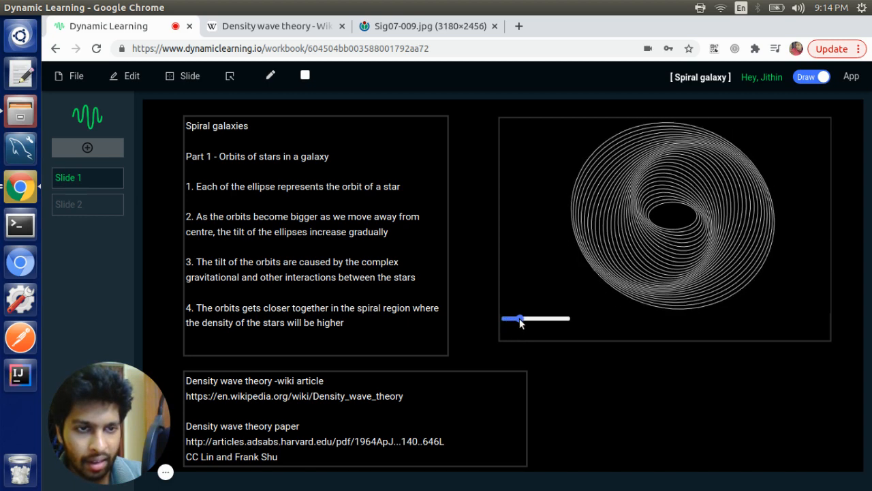
{"action": "left_click_drag", "start_coordinate": [517, 319], "coordinate": [521, 319]}
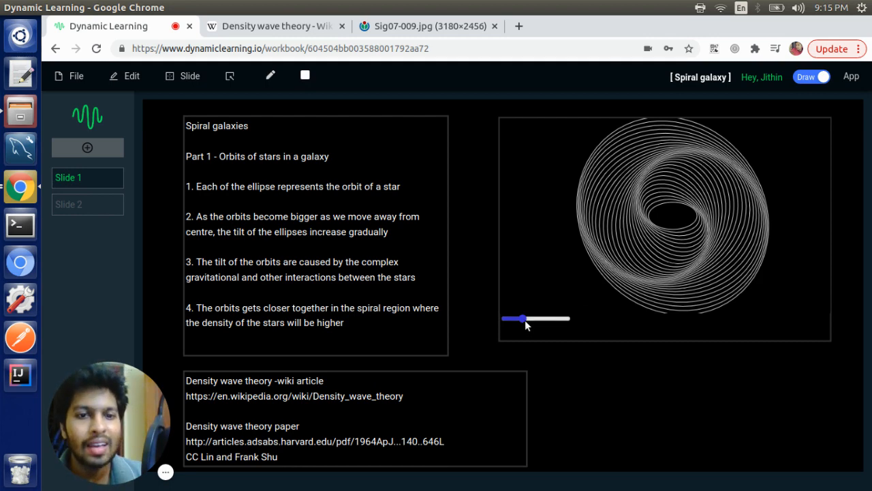
{"action": "left_click_drag", "start_coordinate": [522, 319], "coordinate": [528, 319]}
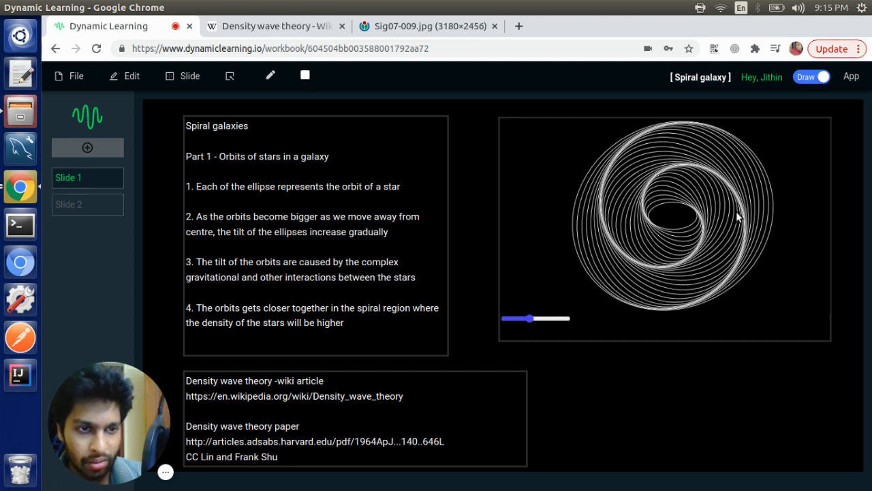
{"action": "mouse_move", "coordinate": [711, 175]}
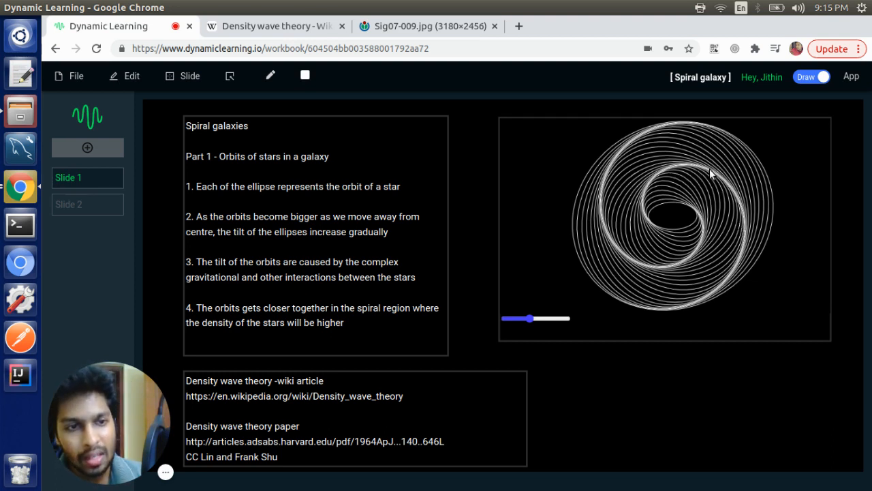
{"action": "mouse_move", "coordinate": [741, 213]}
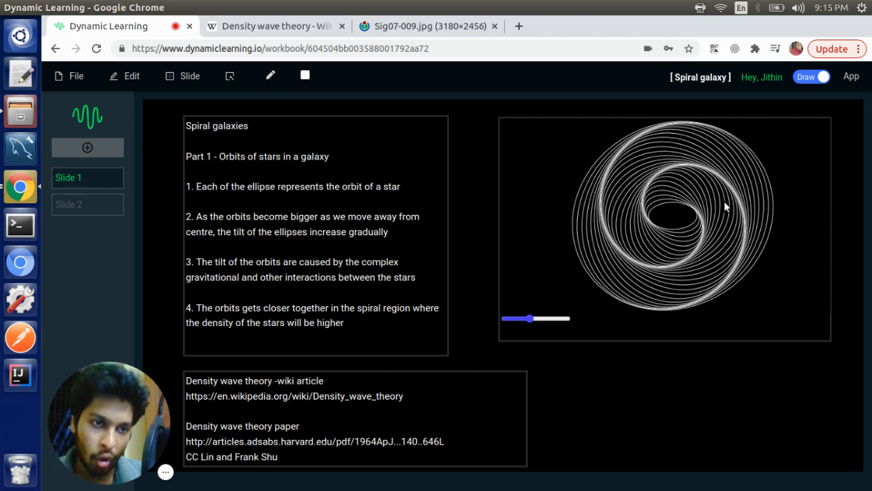
{"action": "mouse_move", "coordinate": [512, 196]}
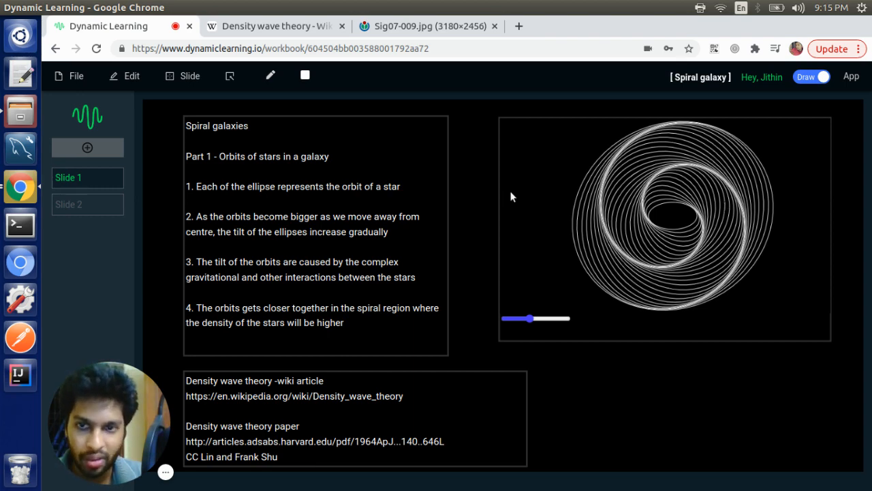
Show slide 2's star galaxy and wind its spiral arms toward the maximum setting
{"action": "left_click", "coordinate": [87, 204]}
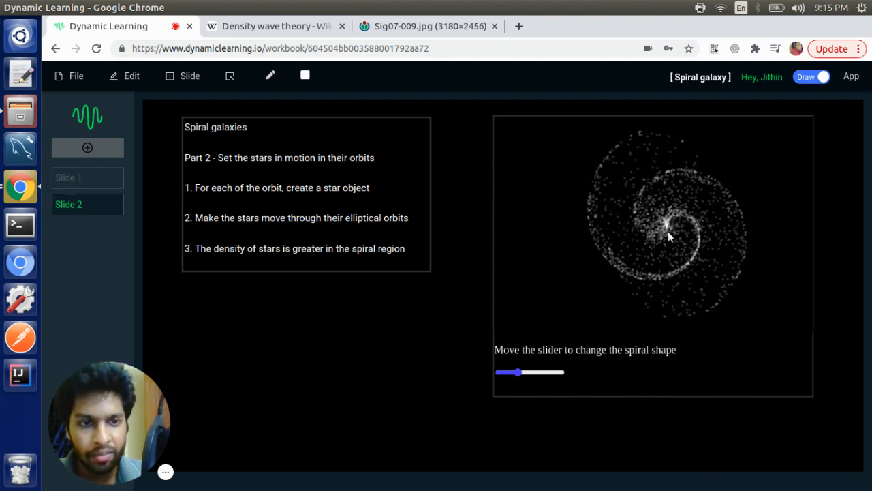
{"action": "left_click_drag", "start_coordinate": [511, 372], "coordinate": [516, 372]}
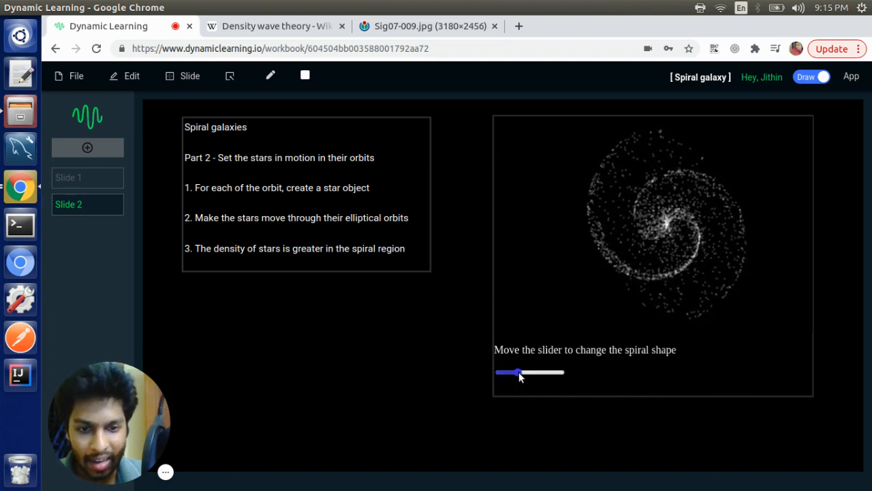
{"action": "left_click_drag", "start_coordinate": [507, 372], "coordinate": [517, 372]}
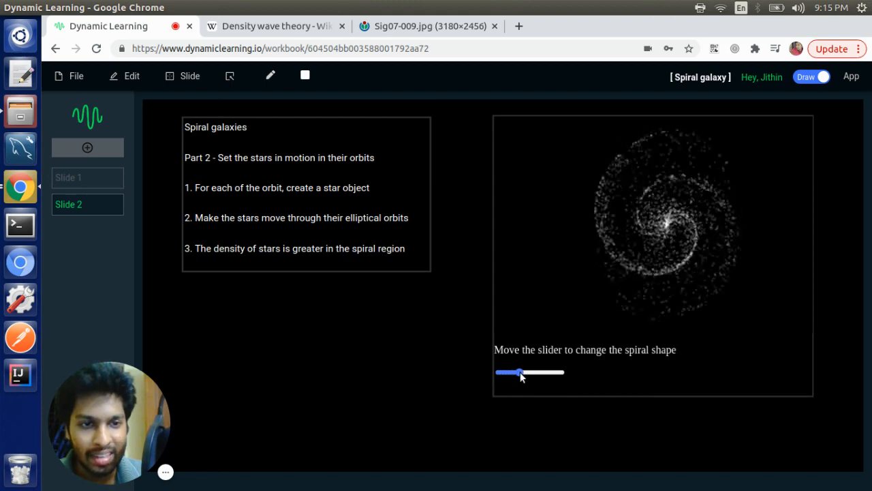
{"action": "left_click_drag", "start_coordinate": [519, 372], "coordinate": [545, 372]}
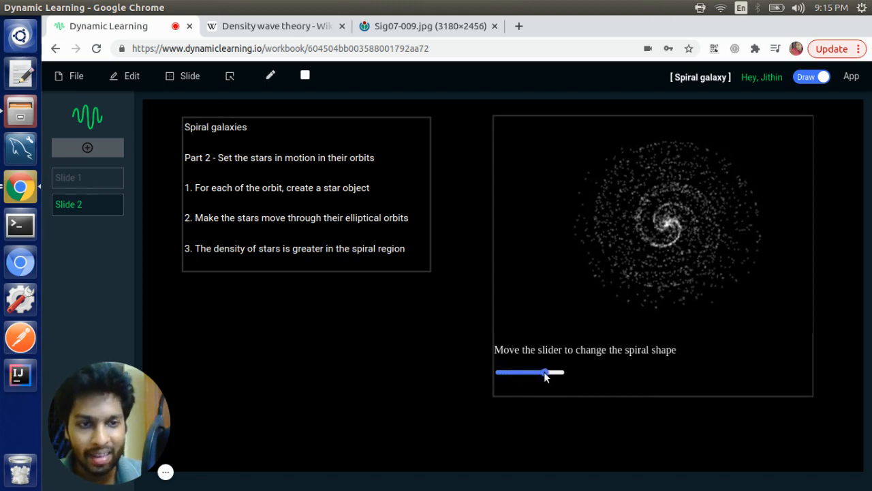
{"action": "left_click_drag", "start_coordinate": [546, 372], "coordinate": [545, 372]}
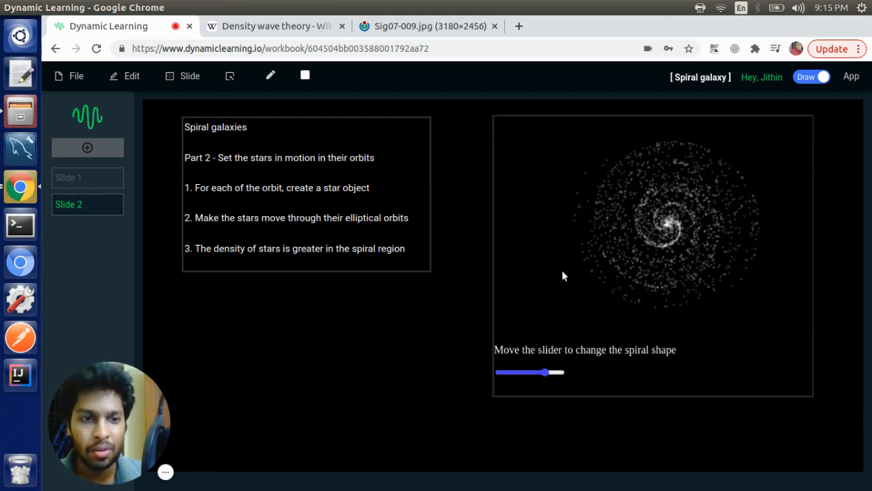